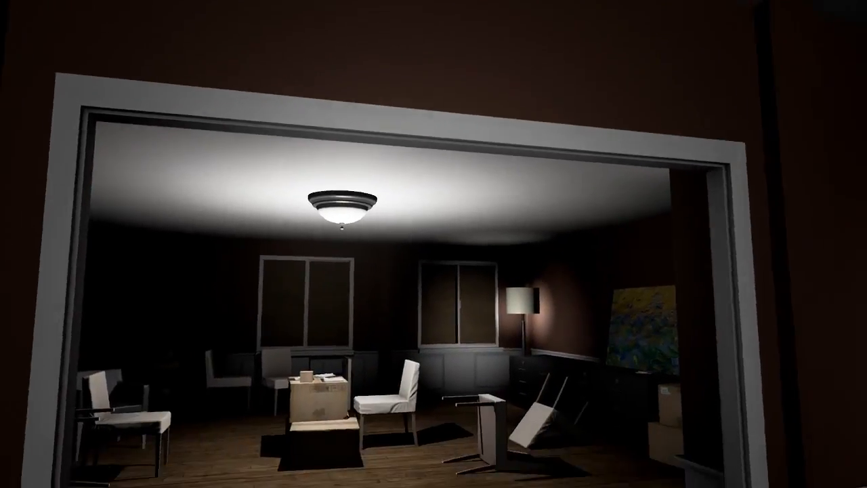
{"action": "mouse_move", "coordinate": [434, 244]}
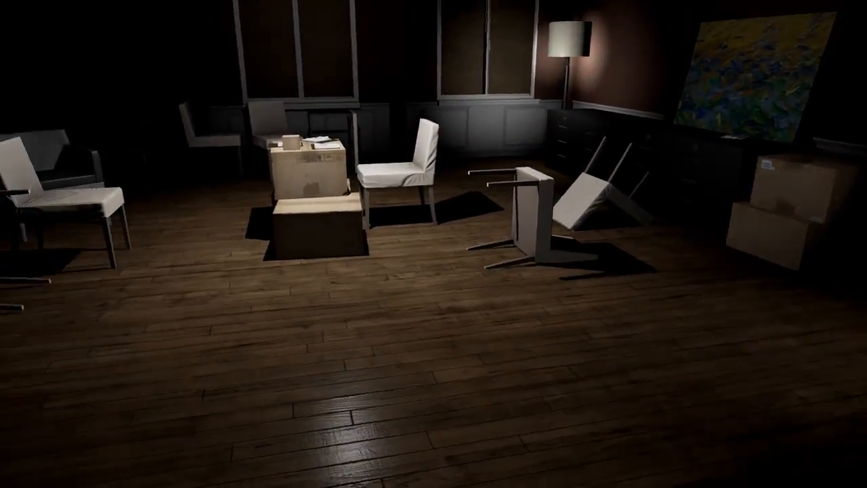